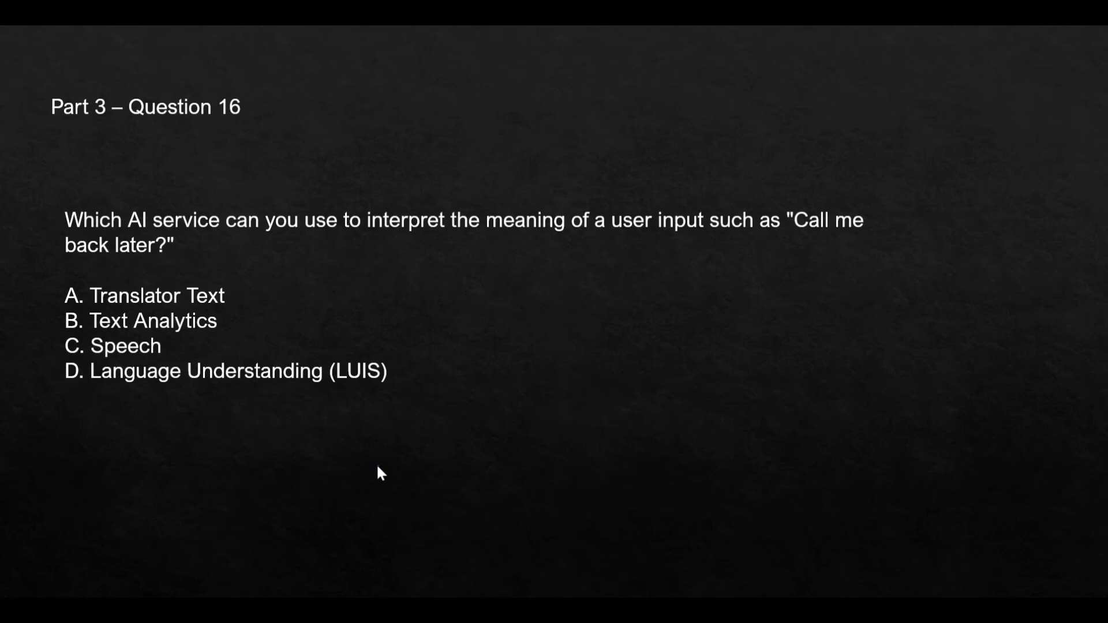
{"action": "mouse_move", "coordinate": [381, 262]}
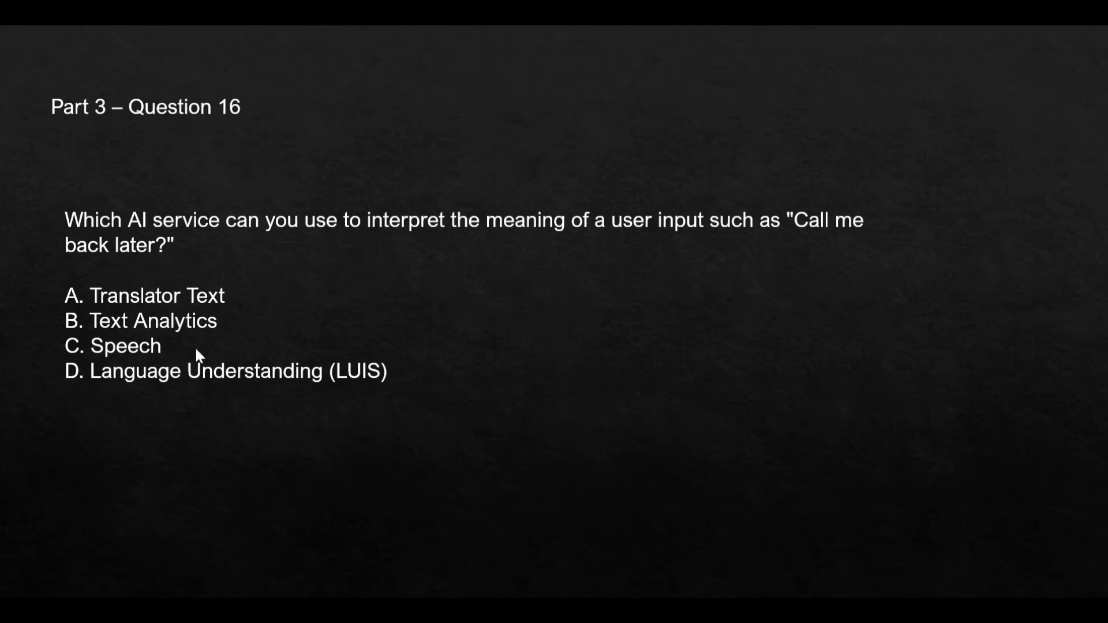
{"action": "mouse_move", "coordinate": [648, 437]}
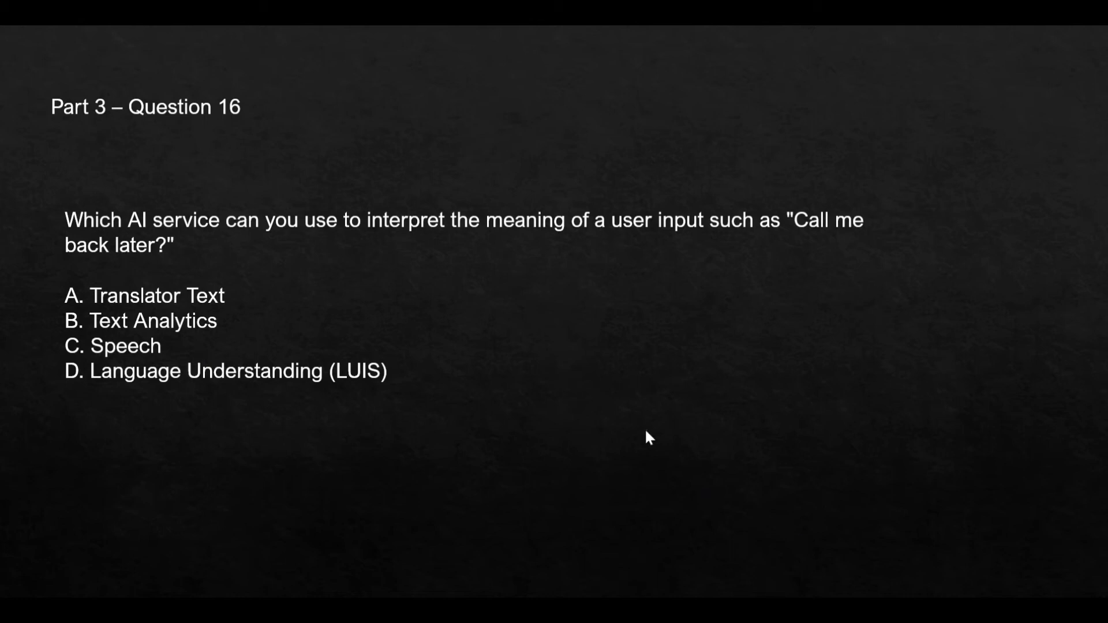
{"action": "mouse_move", "coordinate": [336, 402]}
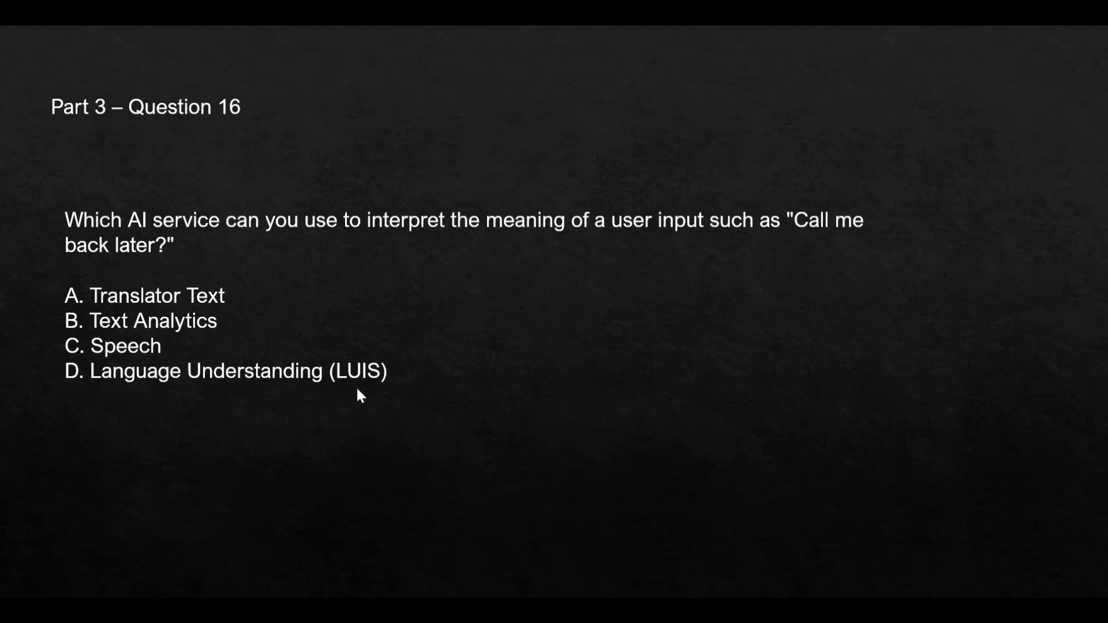
{"action": "mouse_move", "coordinate": [434, 250]}
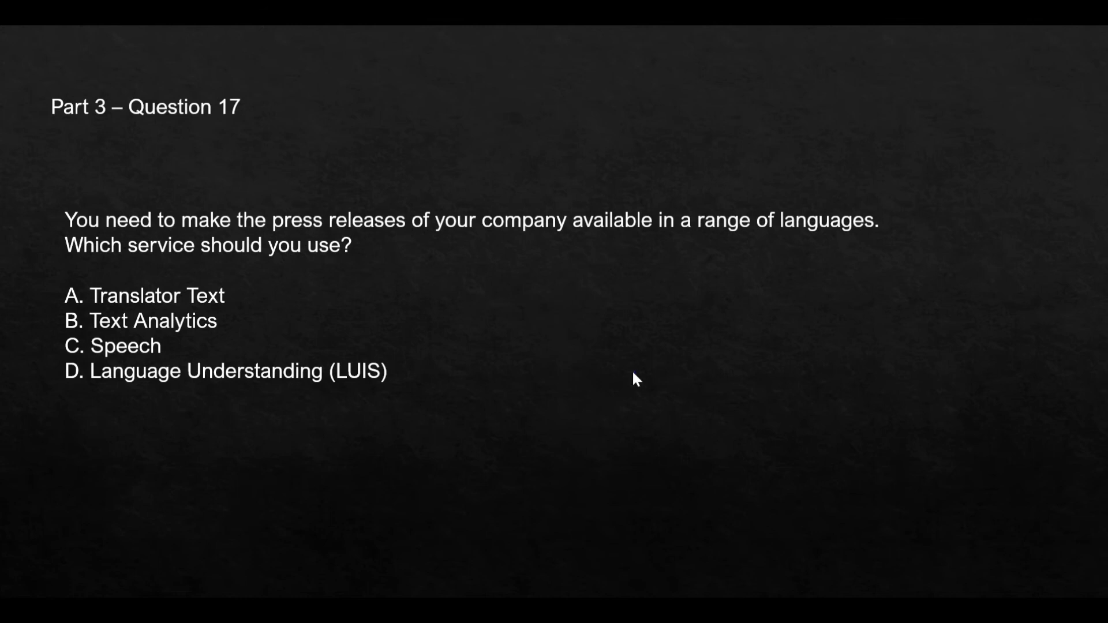
{"action": "mouse_move", "coordinate": [465, 280]}
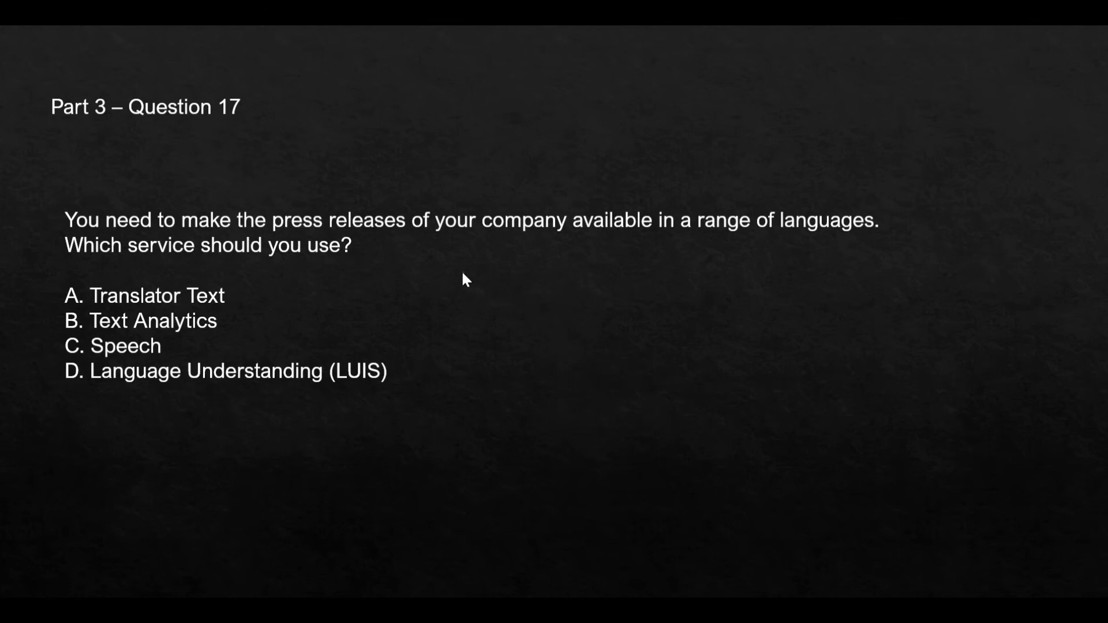
{"action": "mouse_move", "coordinate": [446, 265]}
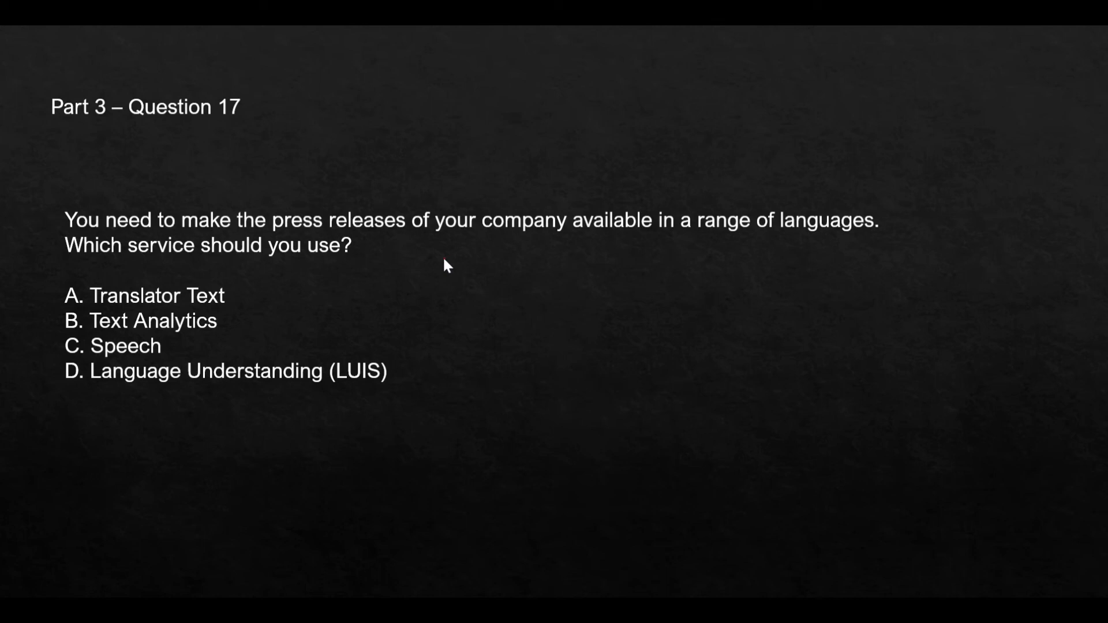
{"action": "mouse_move", "coordinate": [366, 279]}
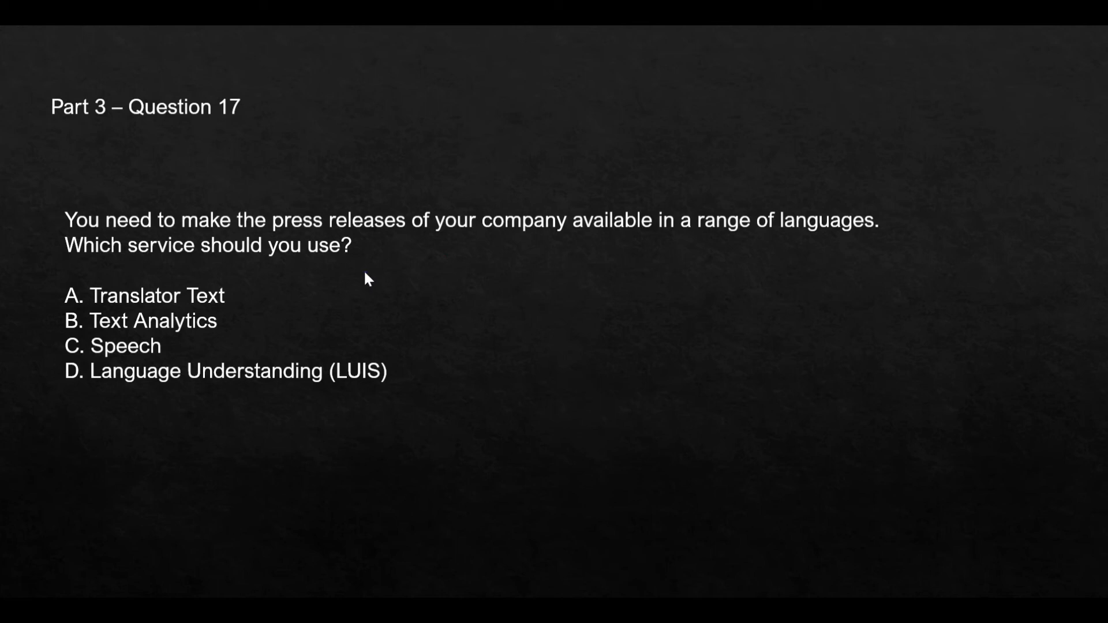
{"action": "mouse_move", "coordinate": [217, 315]}
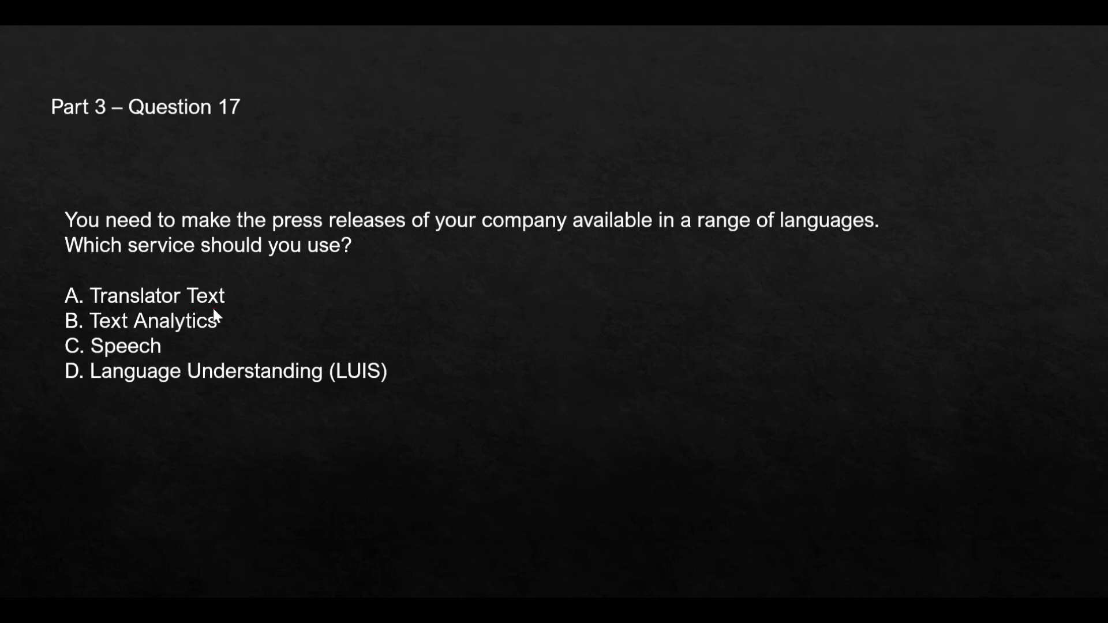
{"action": "mouse_move", "coordinate": [222, 316]}
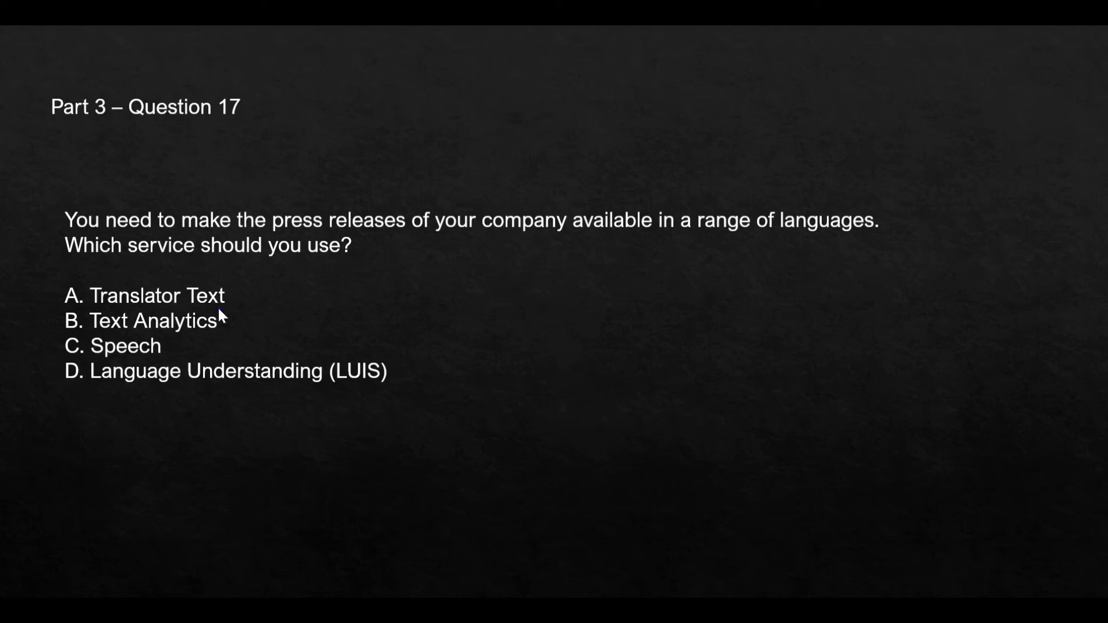
{"action": "mouse_move", "coordinate": [327, 395]}
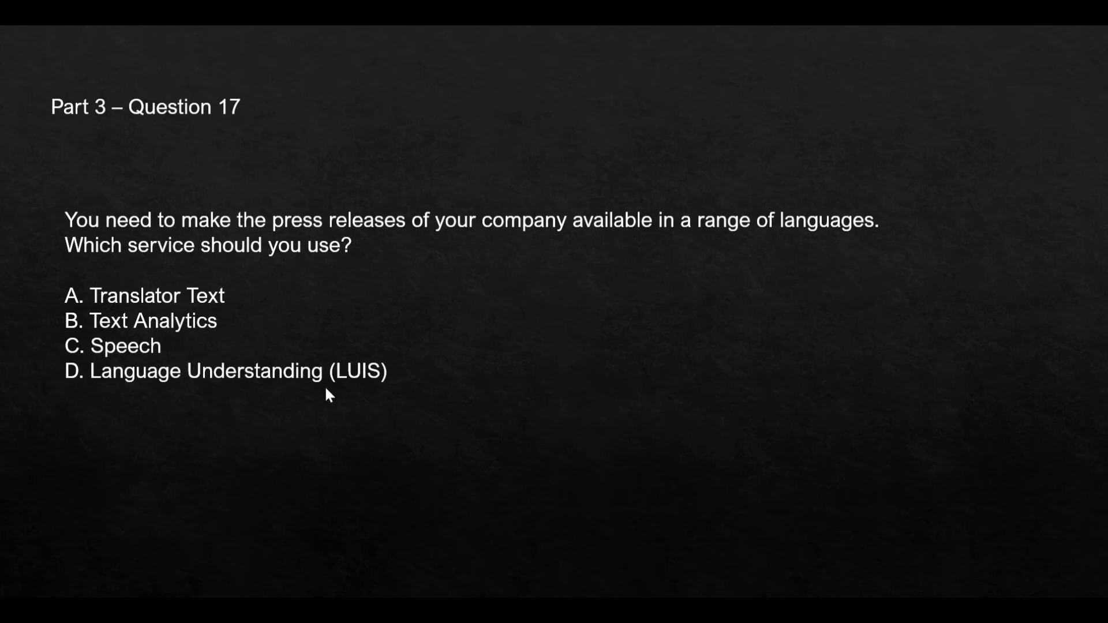
{"action": "mouse_move", "coordinate": [354, 390]}
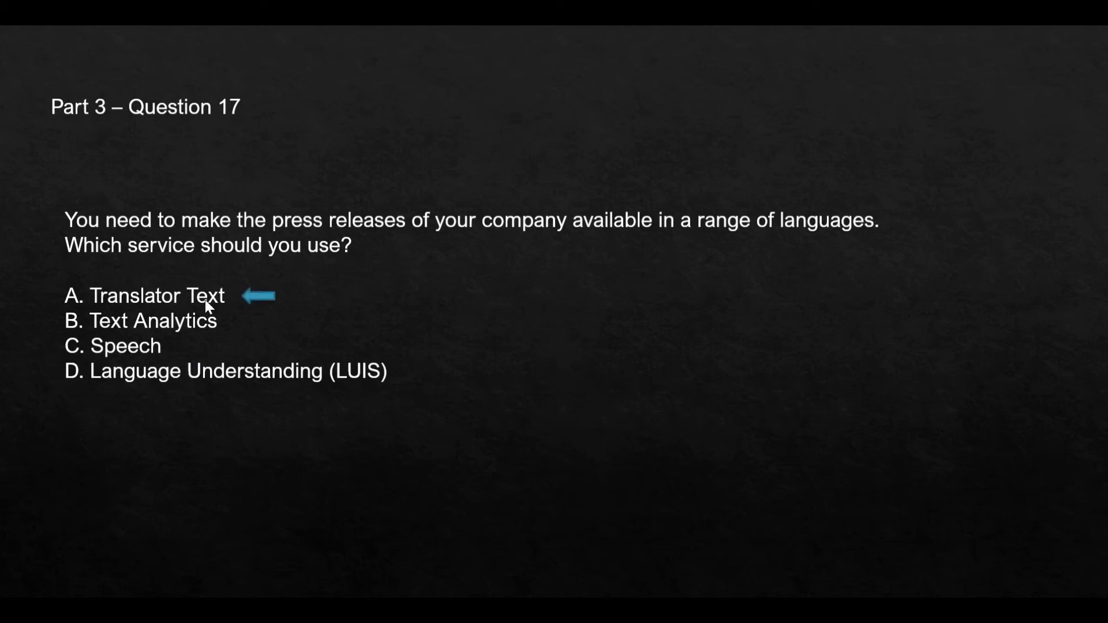
{"action": "mouse_move", "coordinate": [259, 306]}
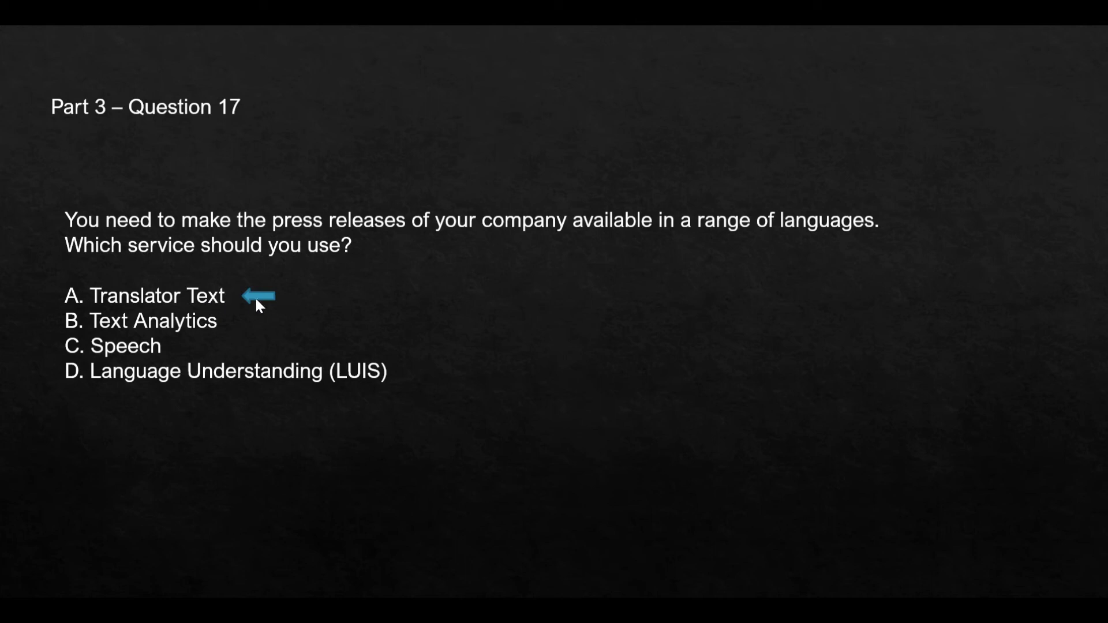
{"action": "mouse_move", "coordinate": [268, 311]}
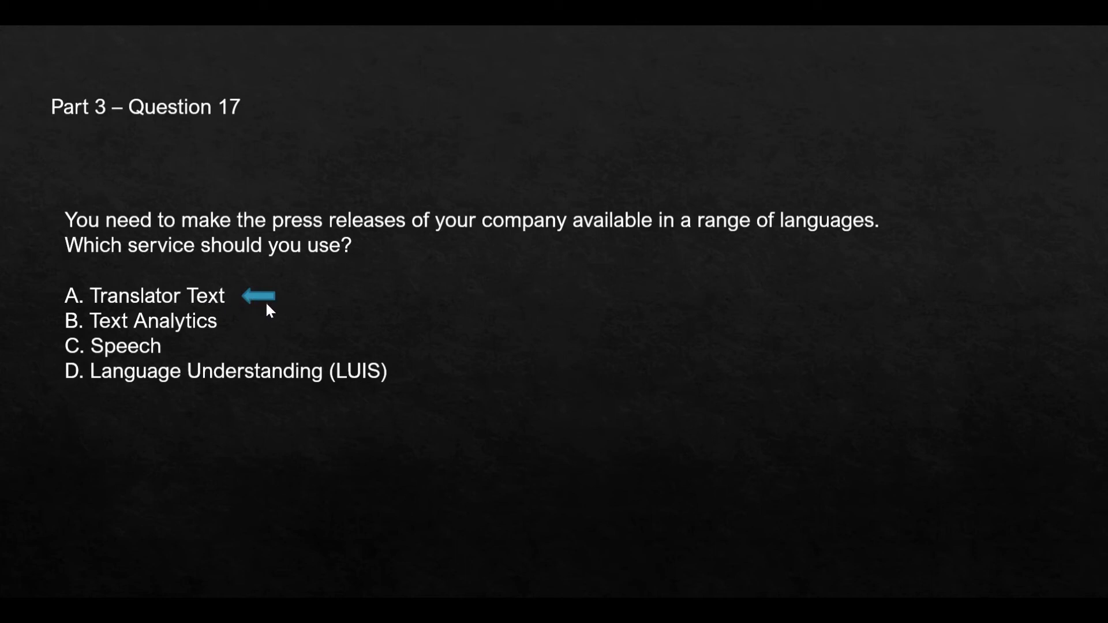
{"action": "mouse_move", "coordinate": [365, 416]}
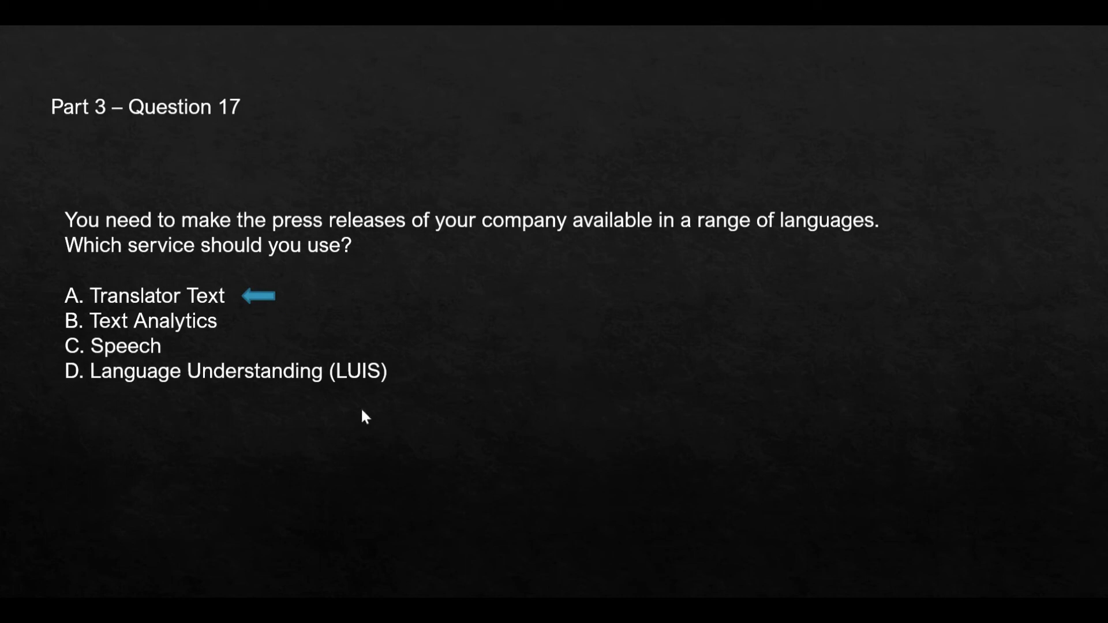